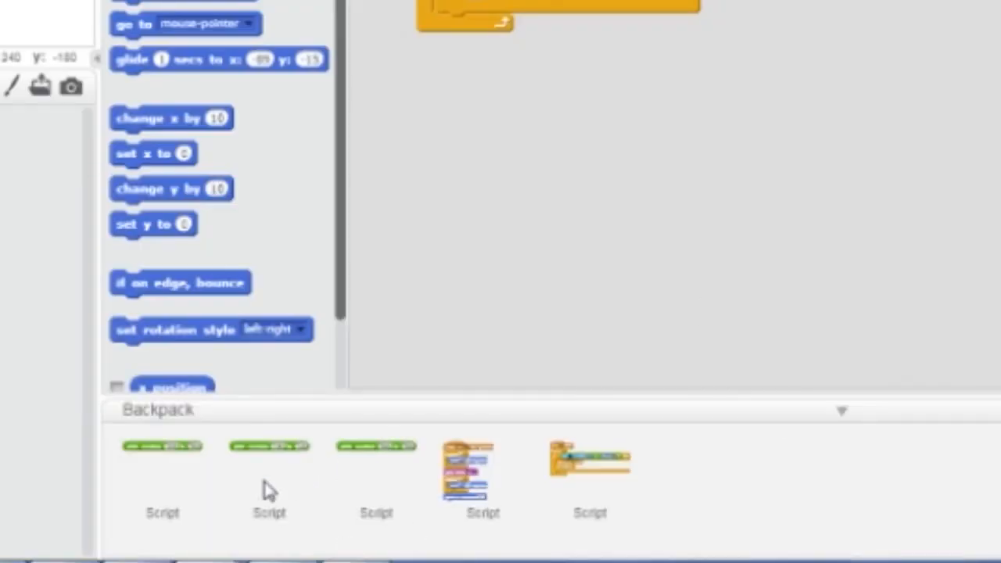
mouse_move(741, 504)
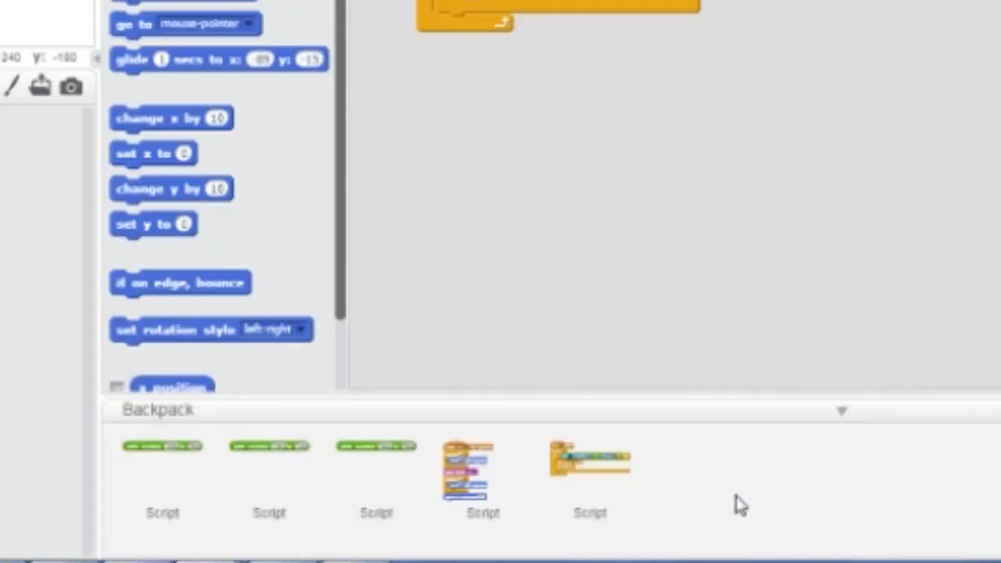
Select Sprite1 to show its green-flag forever script with arrow-key if blocks
left_click(841, 409)
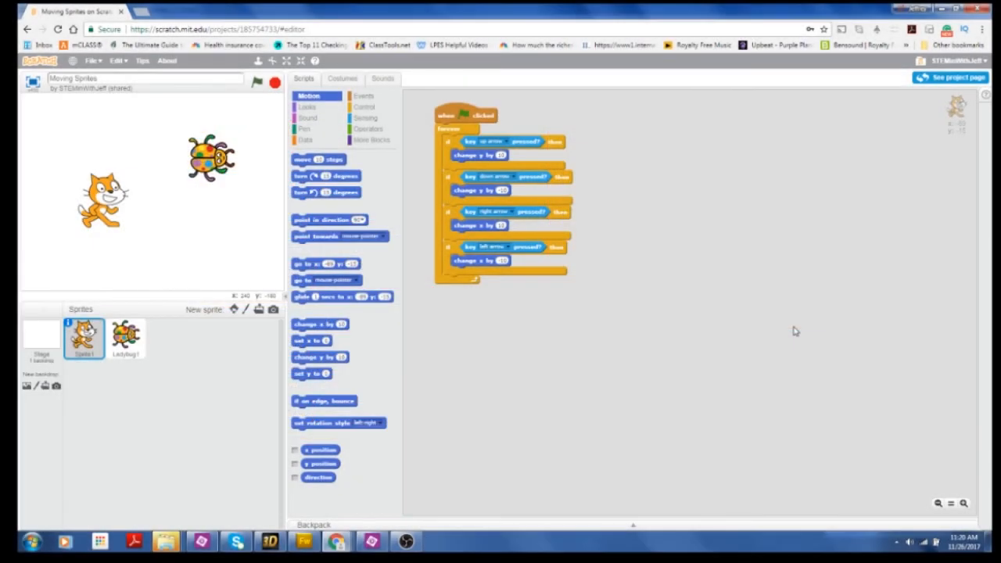
mouse_move(493, 315)
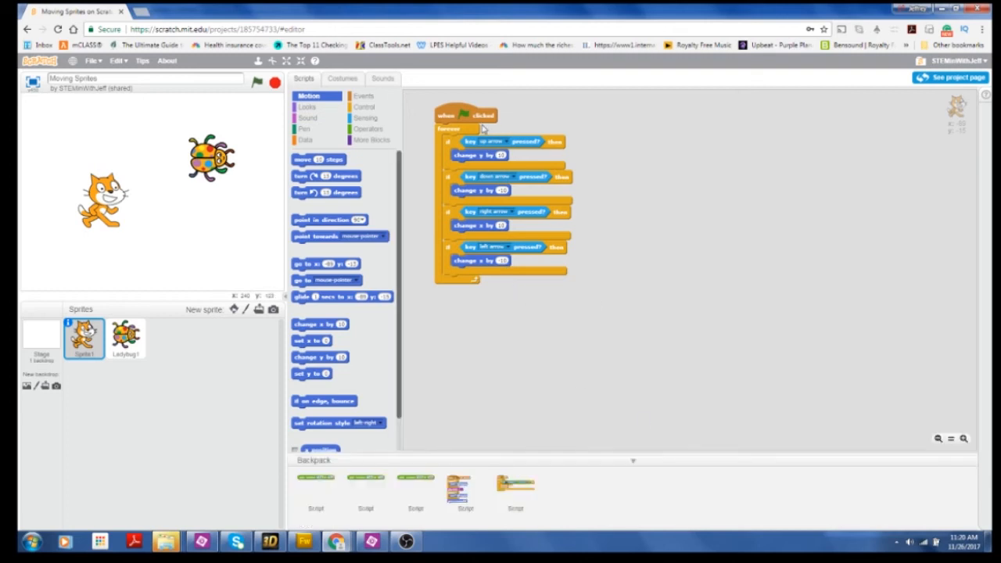
Drag the cat's arrow-key script down into the backpack as a stored script
left_click_drag(466, 115, 579, 504)
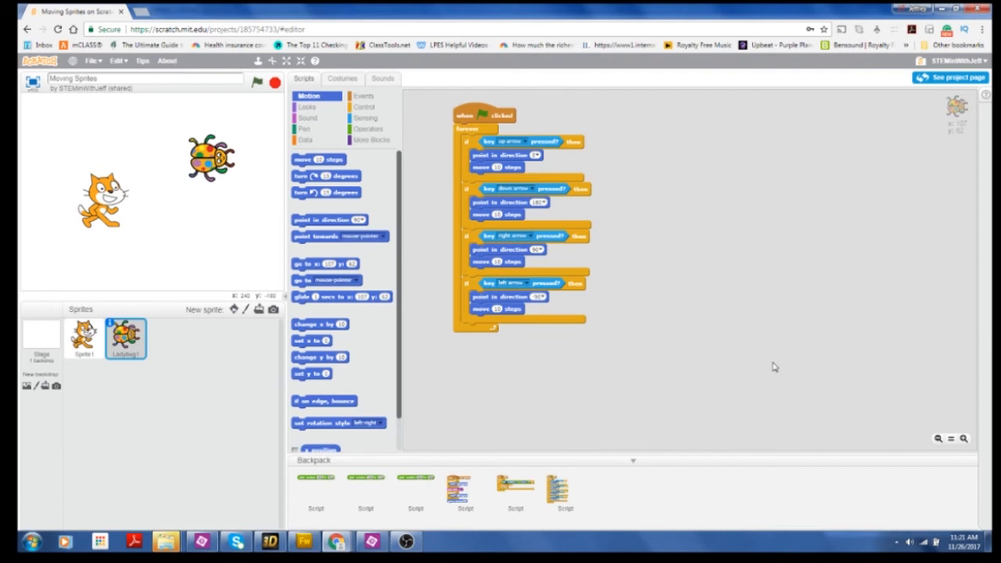
mouse_move(741, 335)
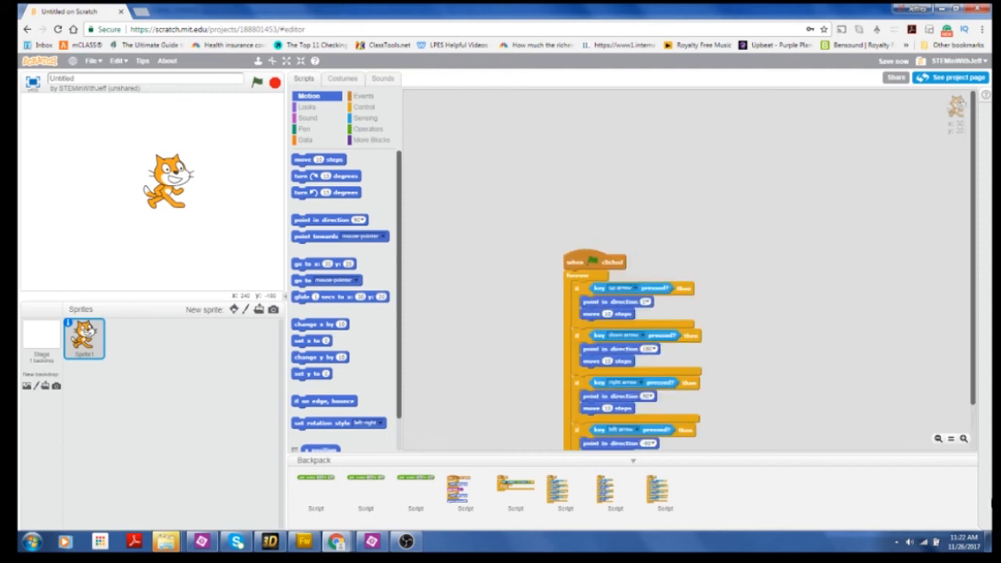
Drop the backpack's arrow-key script onto the cat and run it with the green flag
left_click_drag(594, 263, 563, 209)
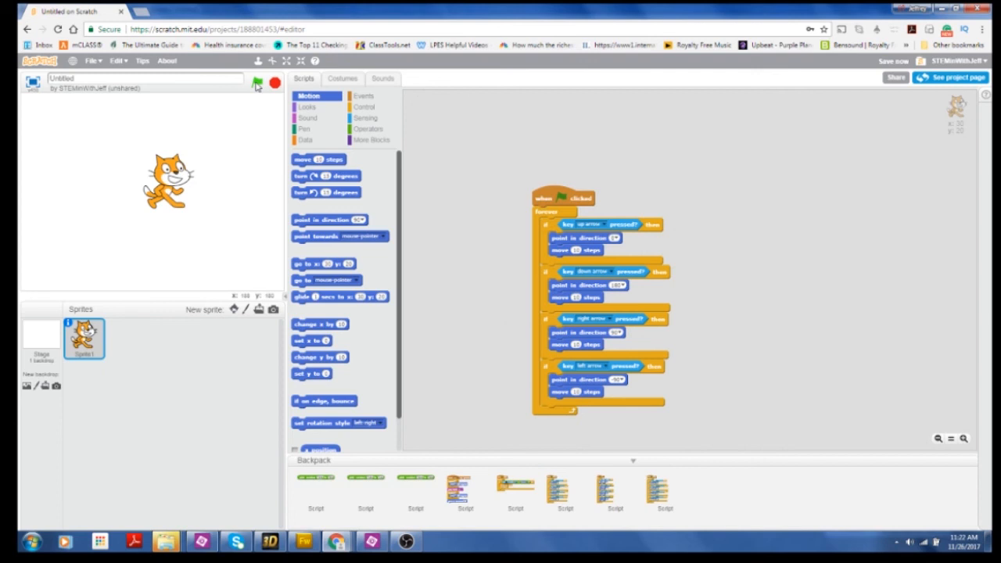
left_click(257, 81)
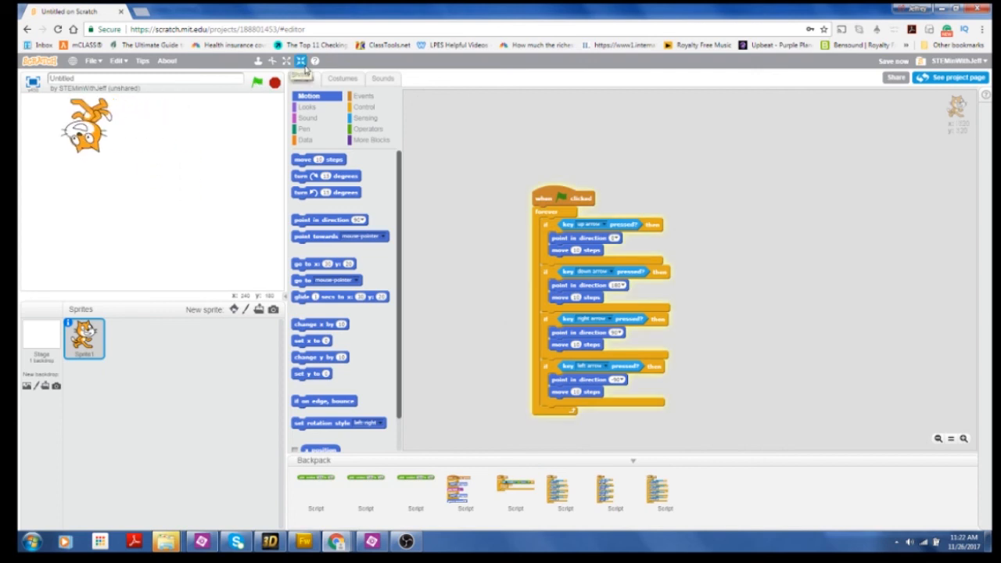